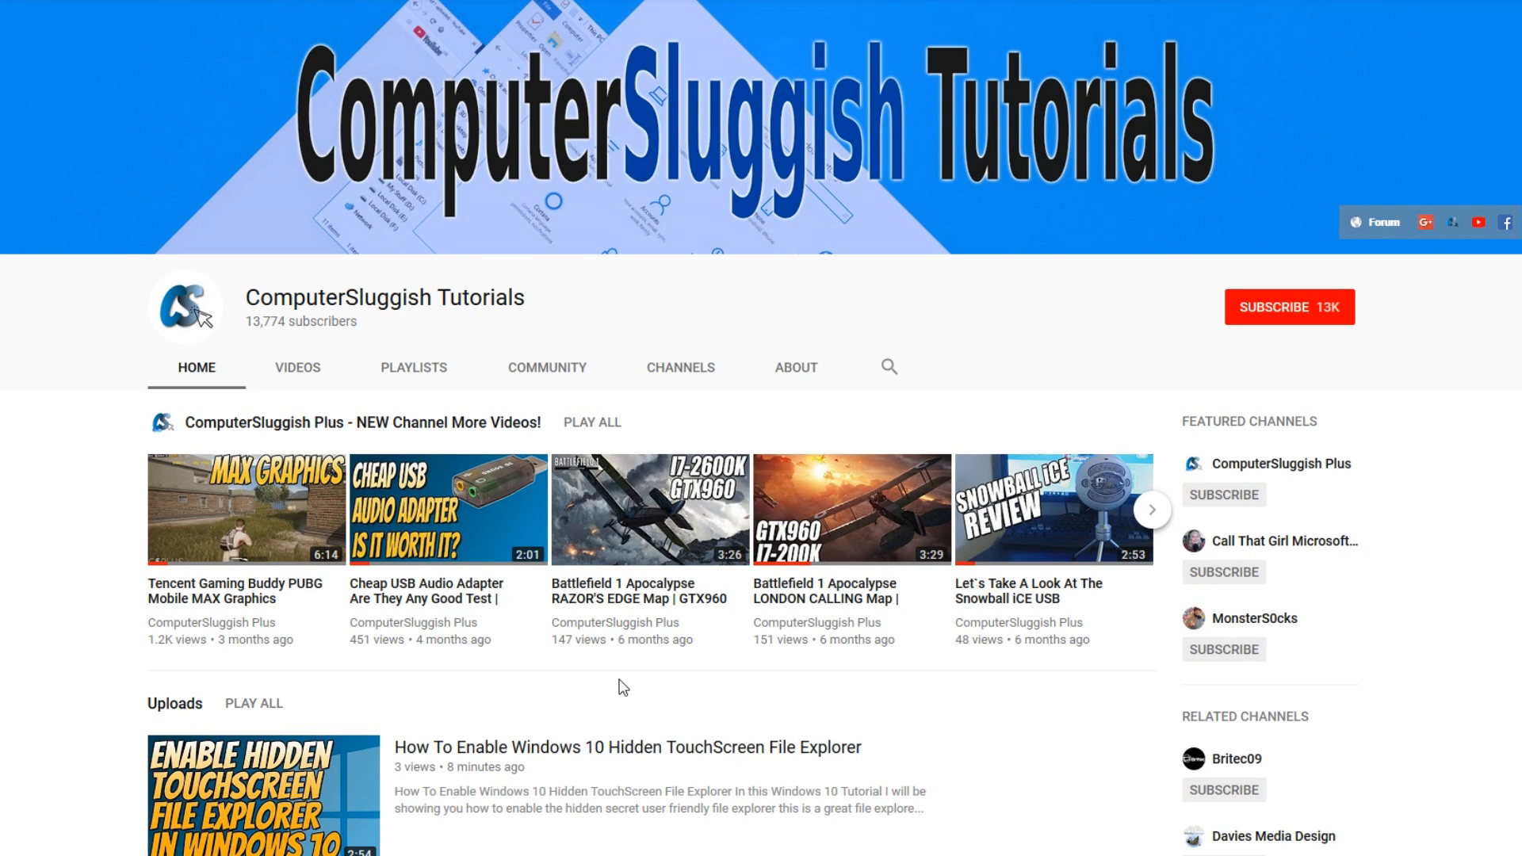
Dismiss the YouTube intro so the bare Windows desktop is showing.
left_click(1289, 306)
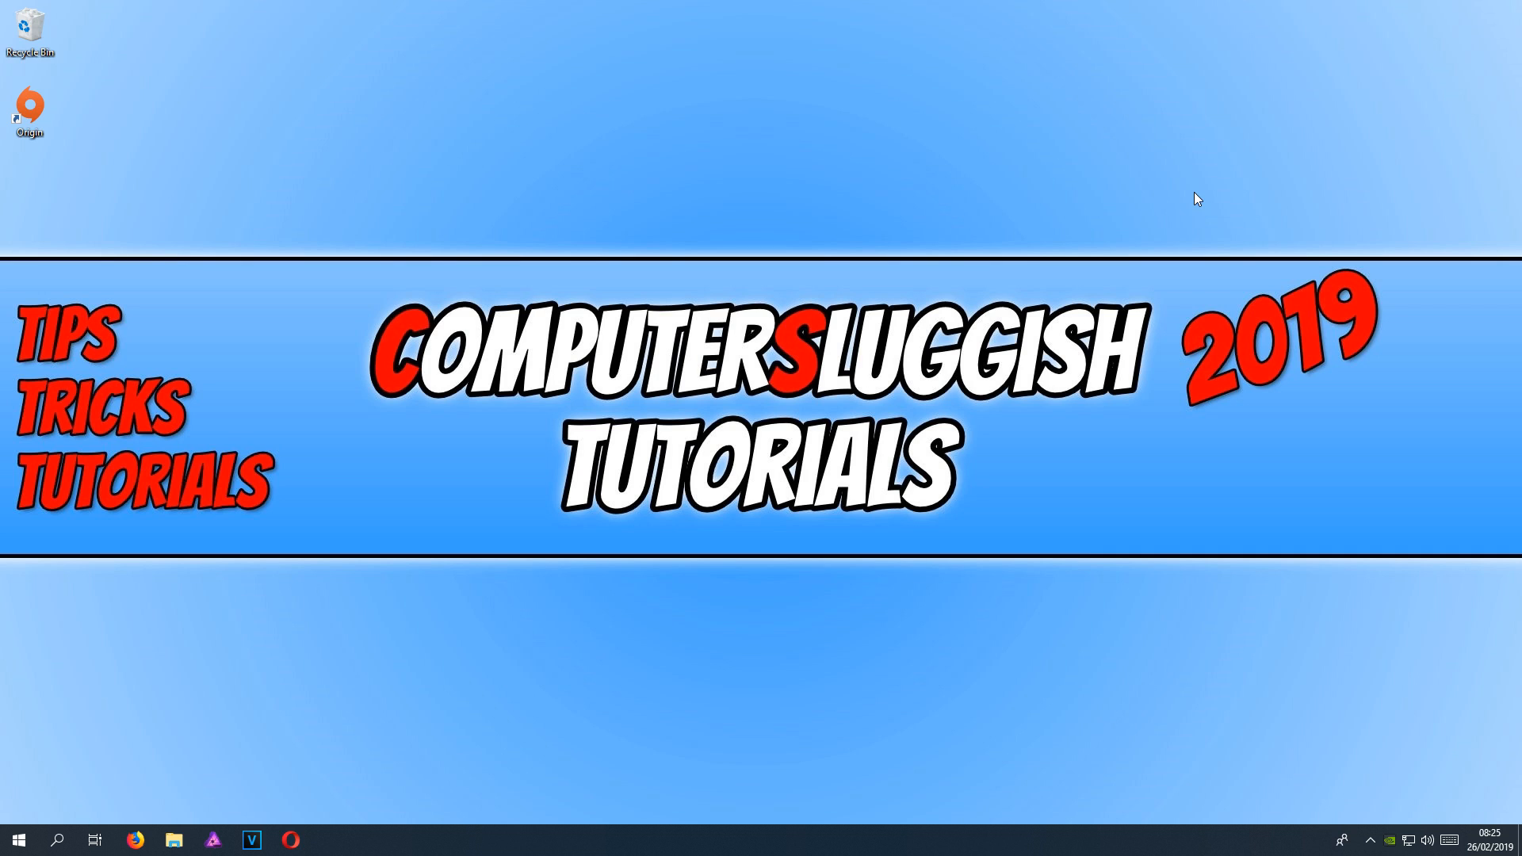
mouse_move(1156, 211)
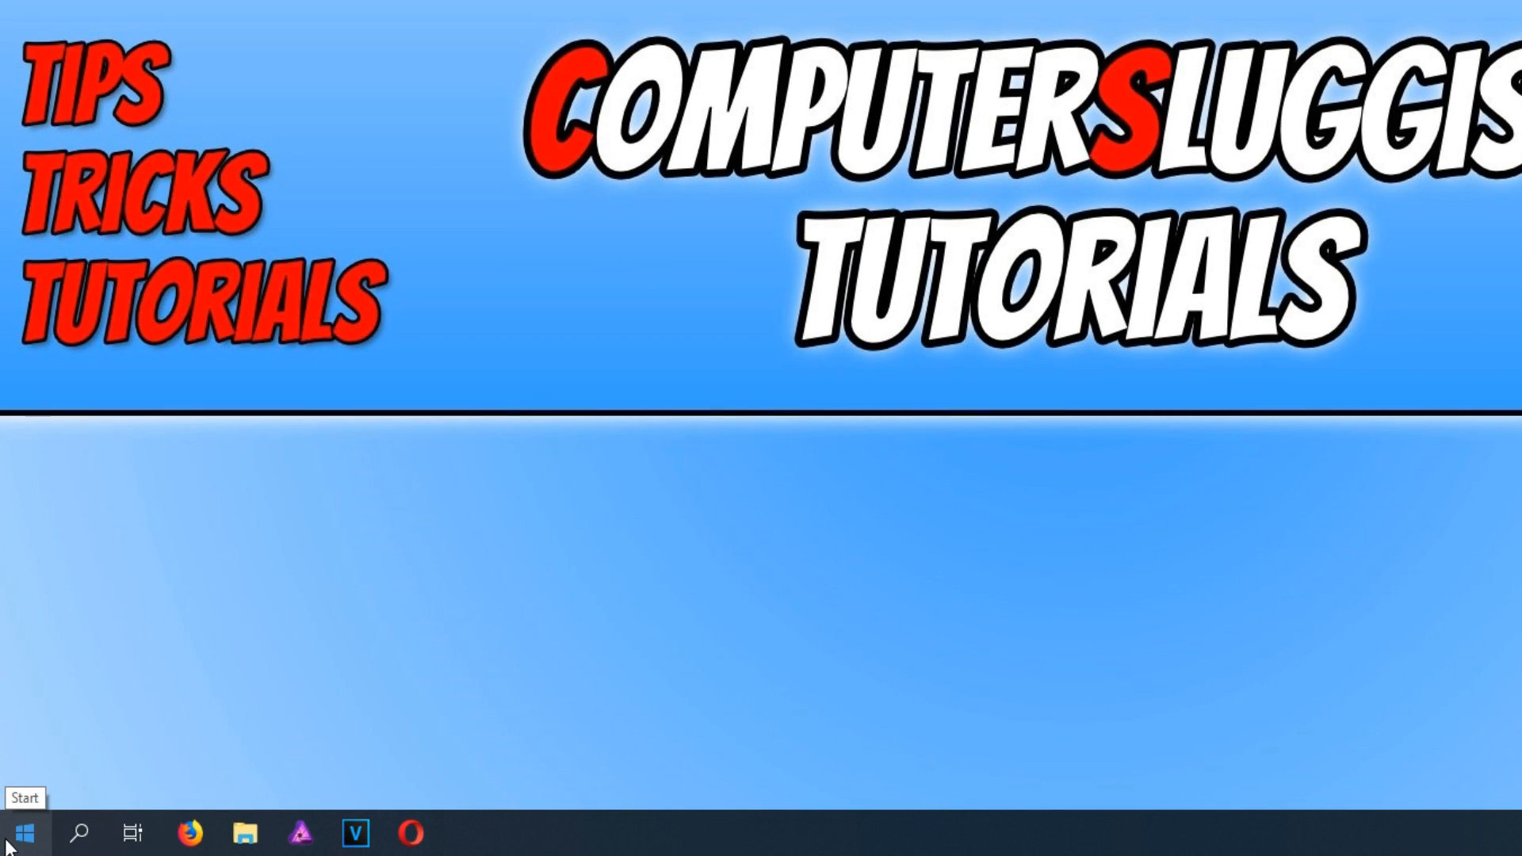
Launch Command Prompt as administrator from the Start menu search for cmd.
left_click(23, 832)
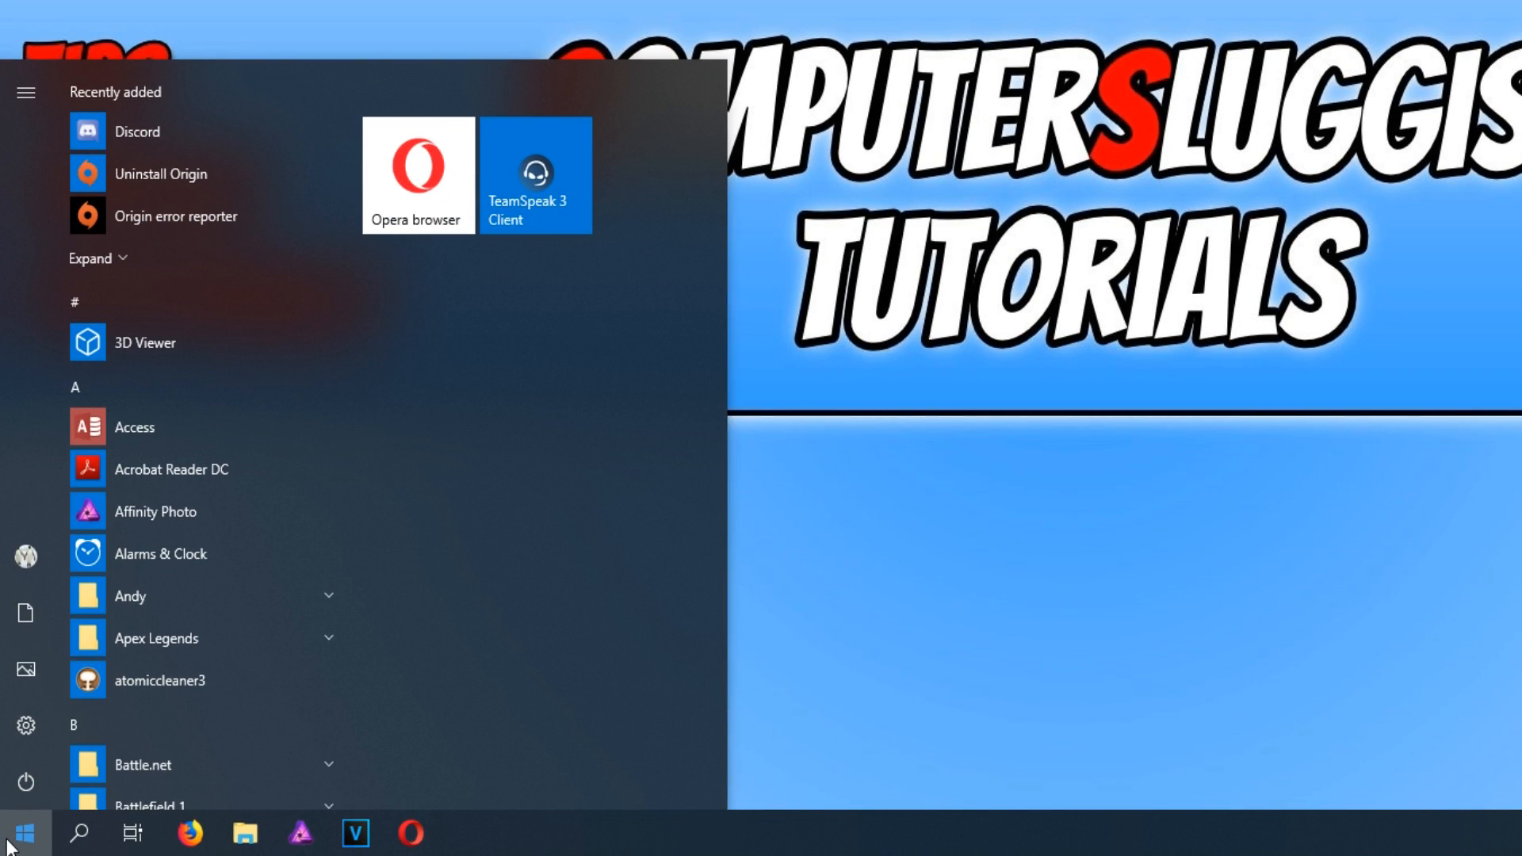
type("cmd")
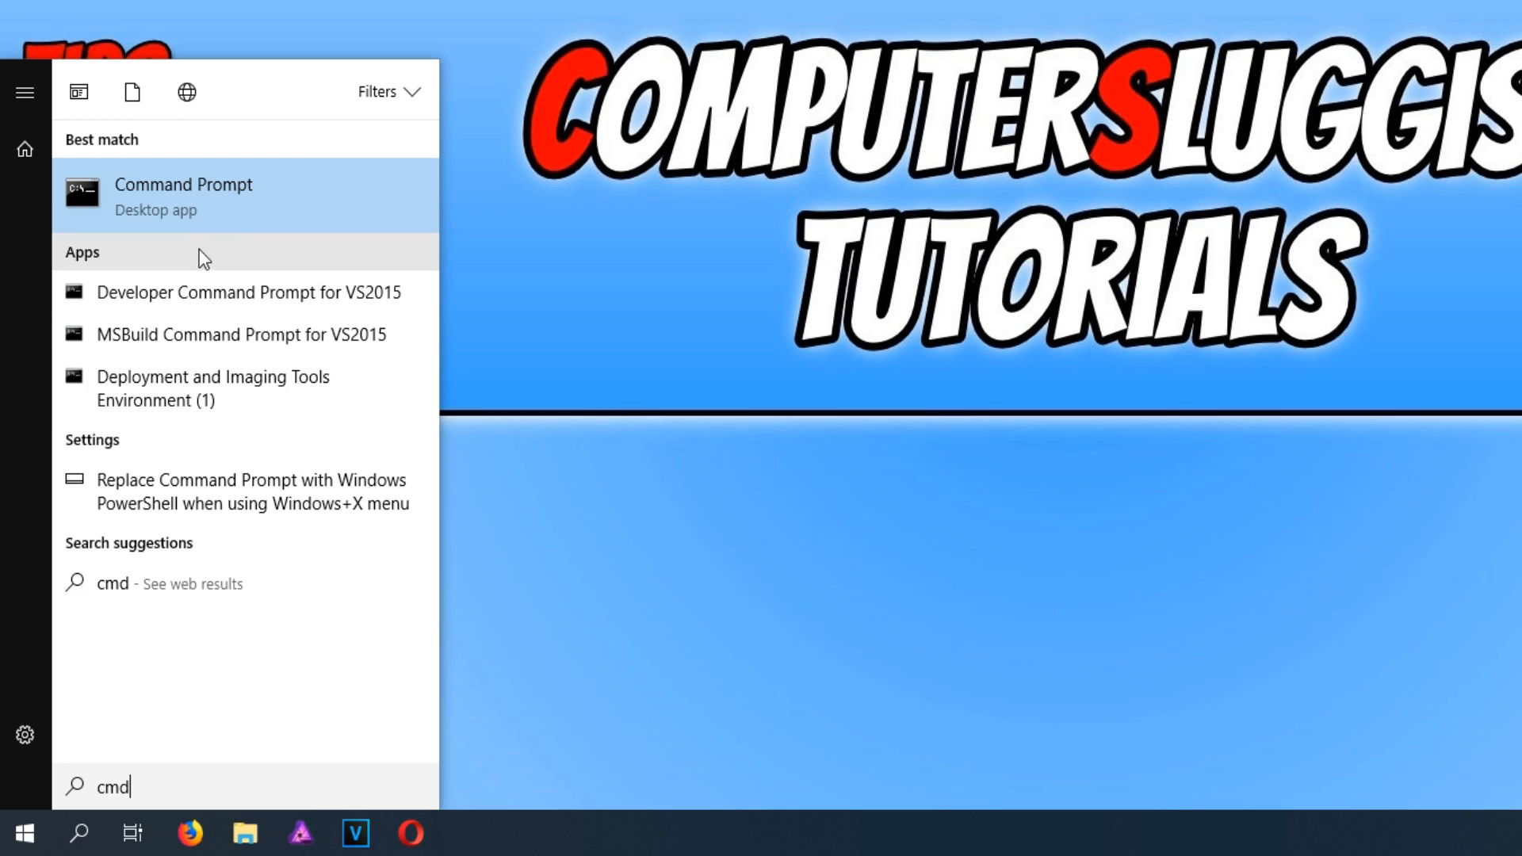
right_click(182, 193)
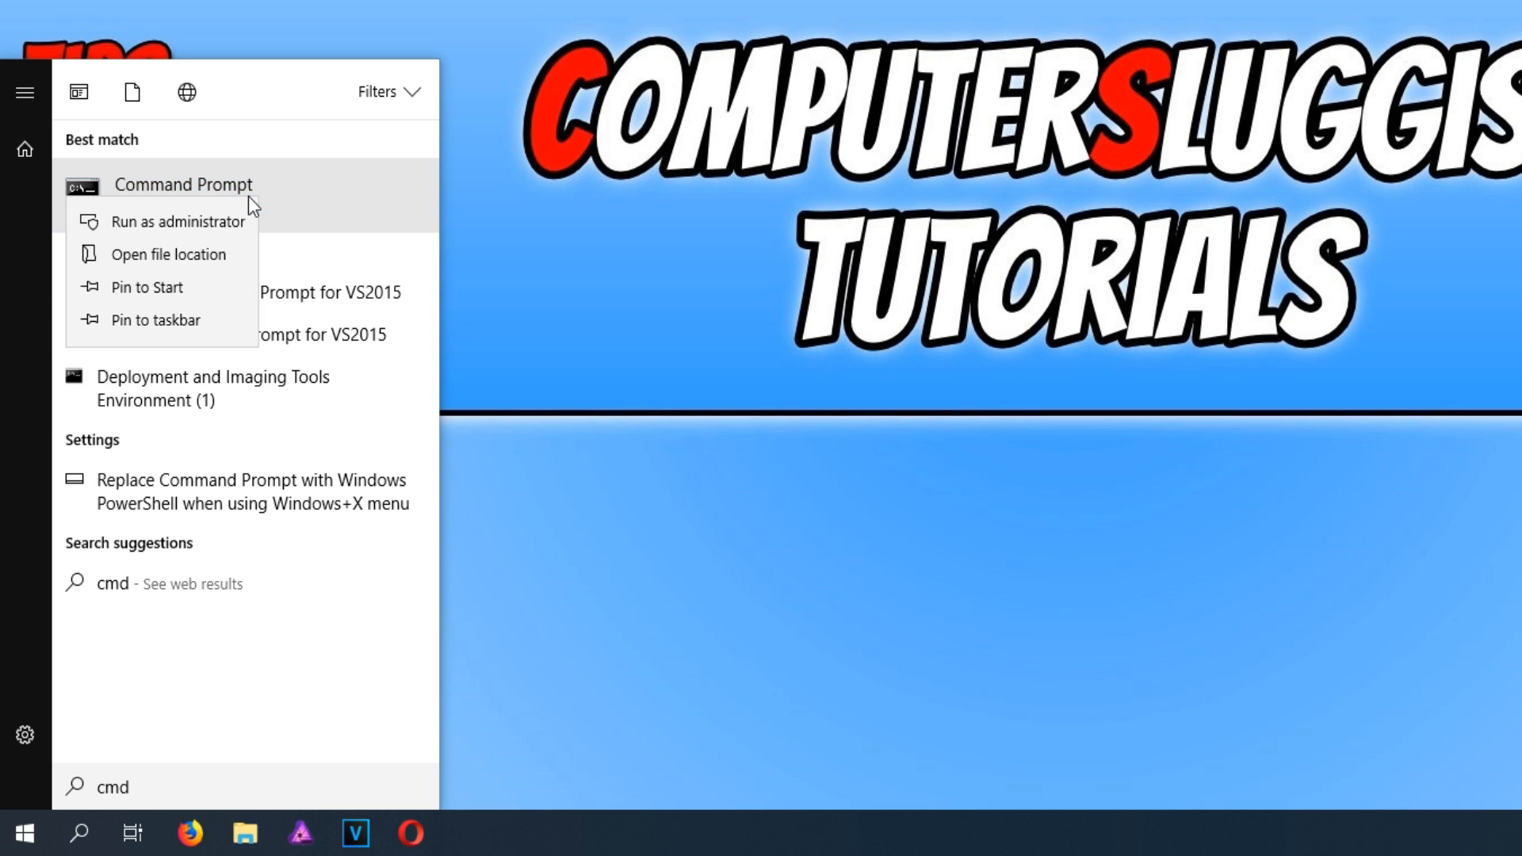
left_click(176, 222)
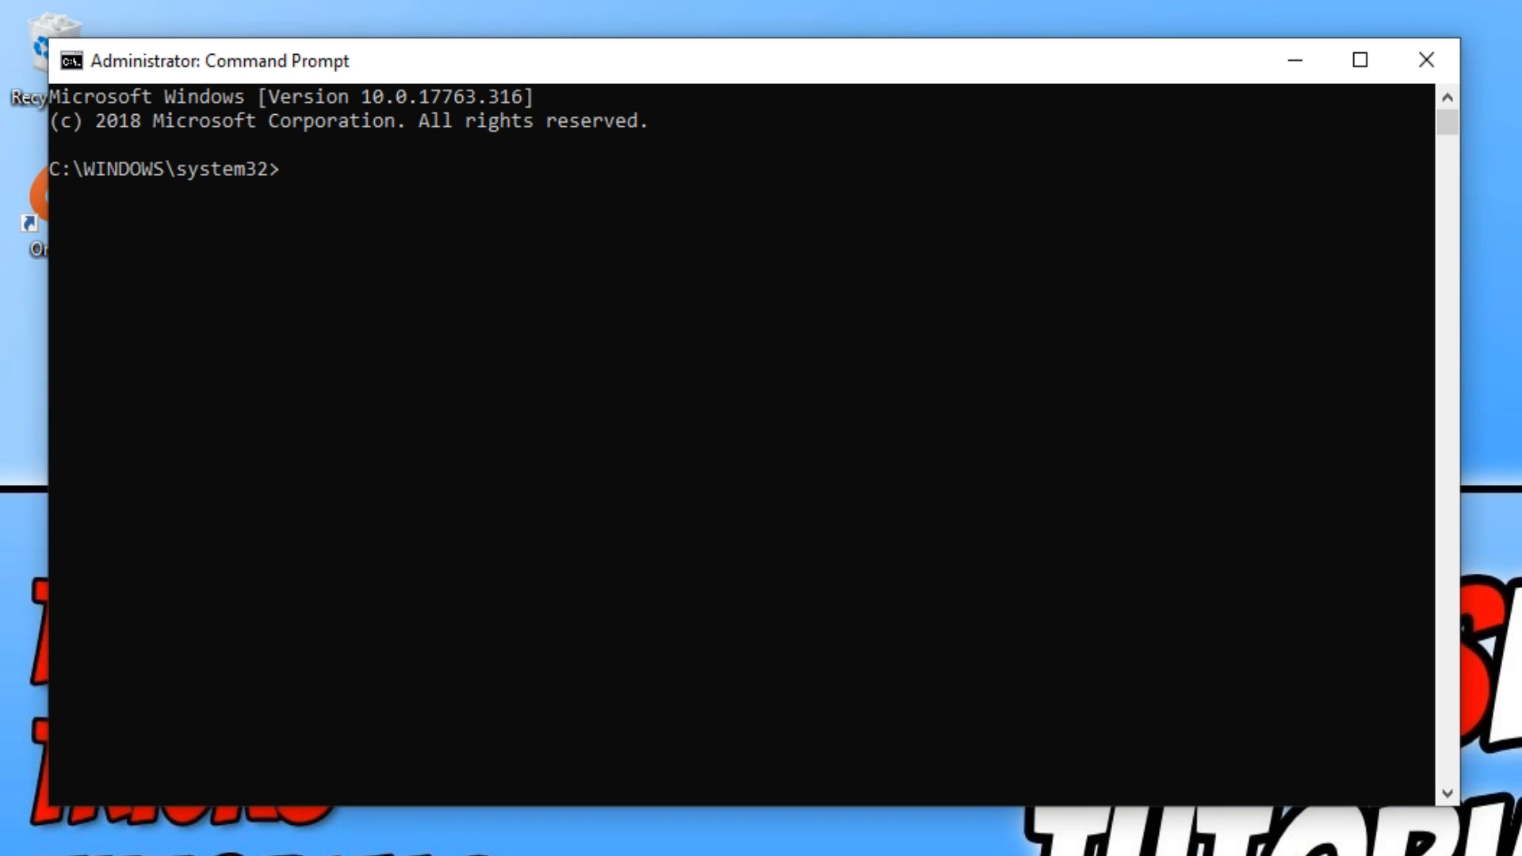
Run sfc /scannow at the system32 prompt to scan system file integrity.
type("s")
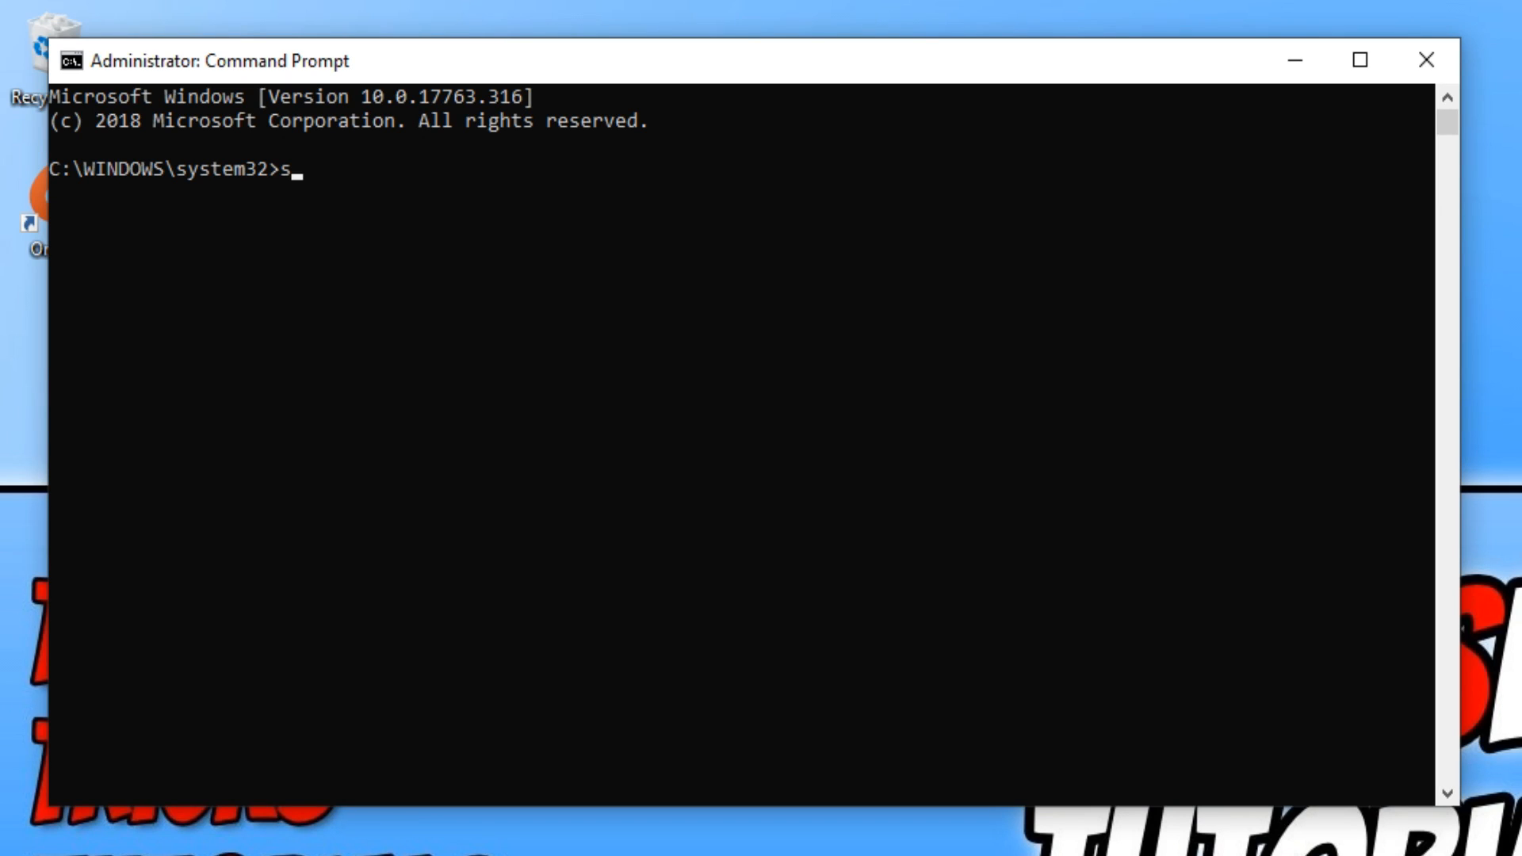
type("fc")
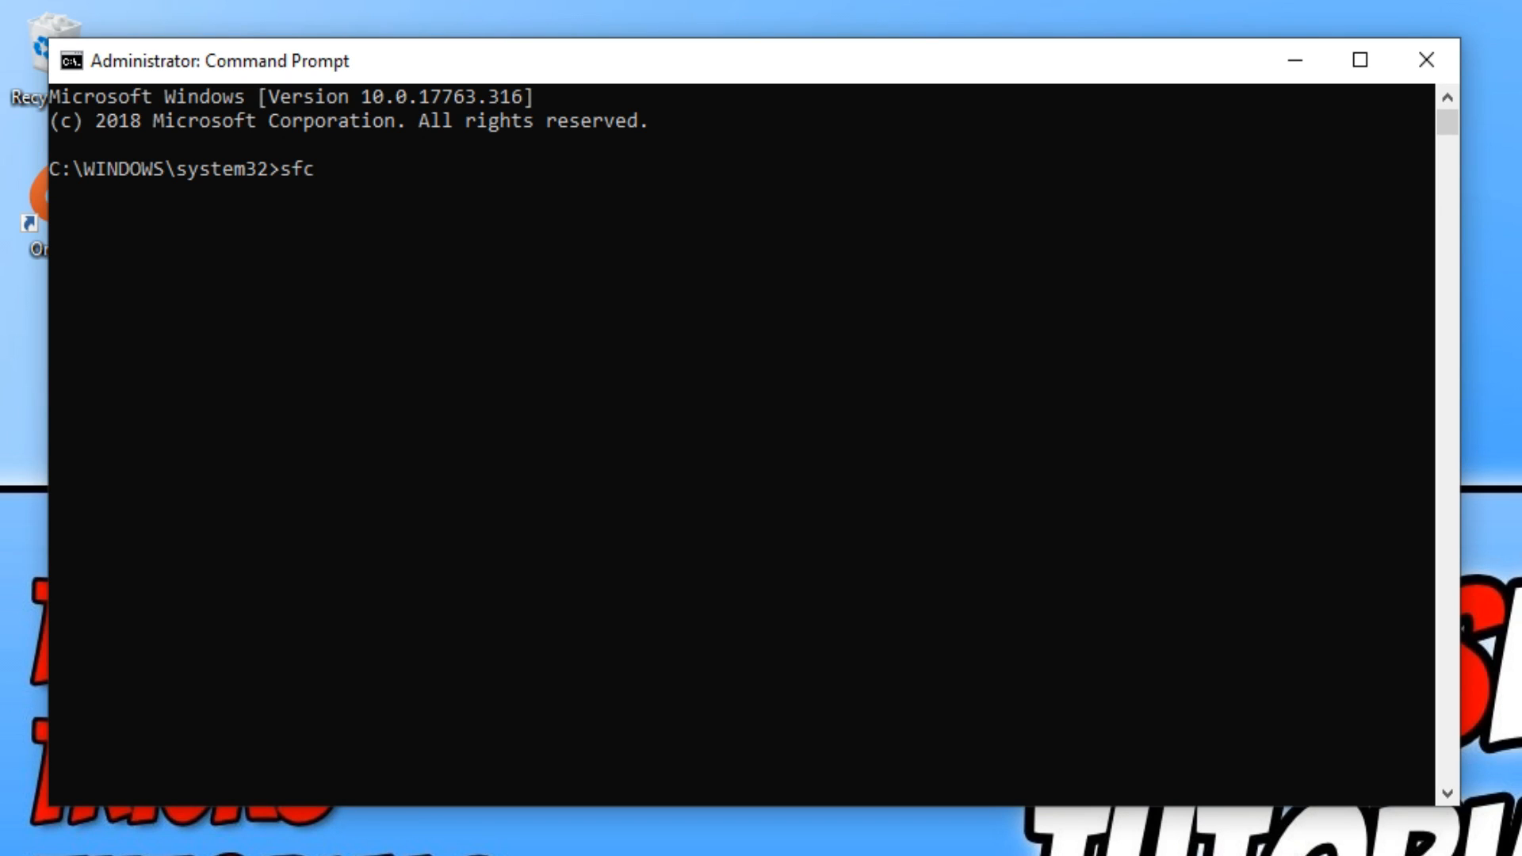
type("/sc")
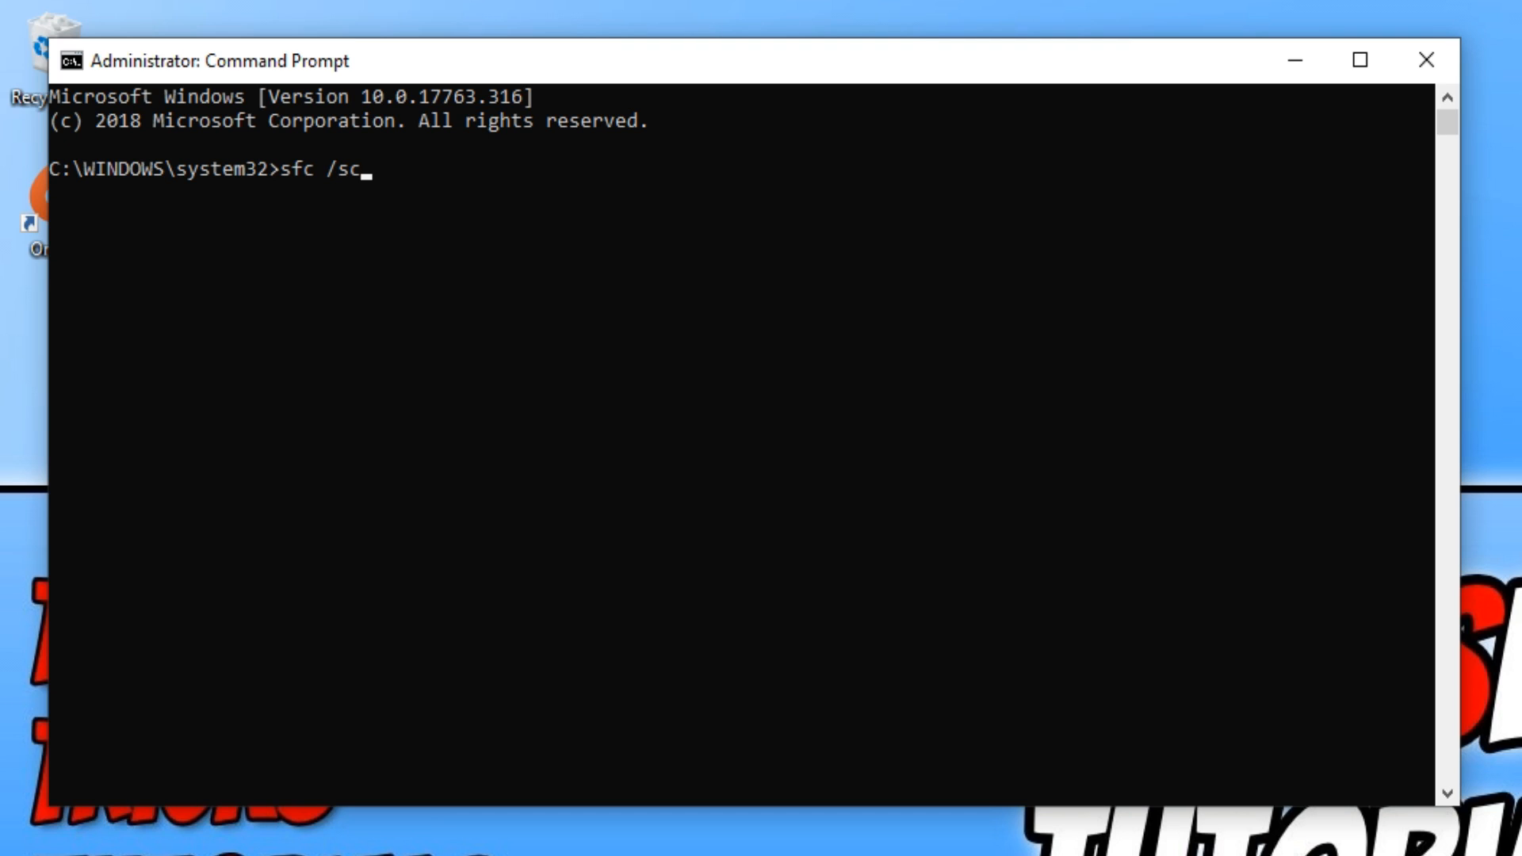
type("annow")
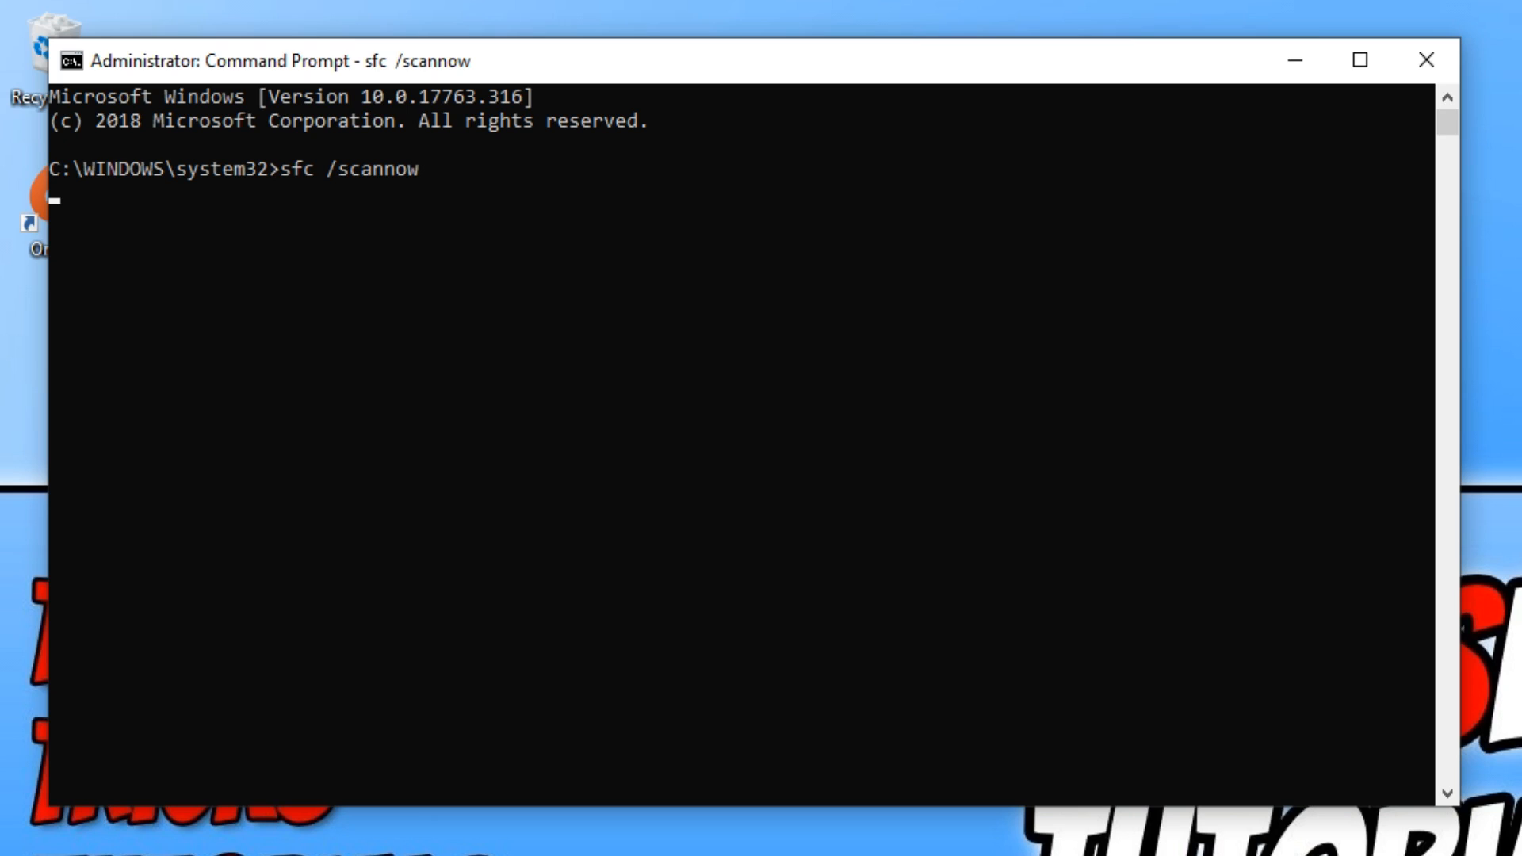
key("enter")
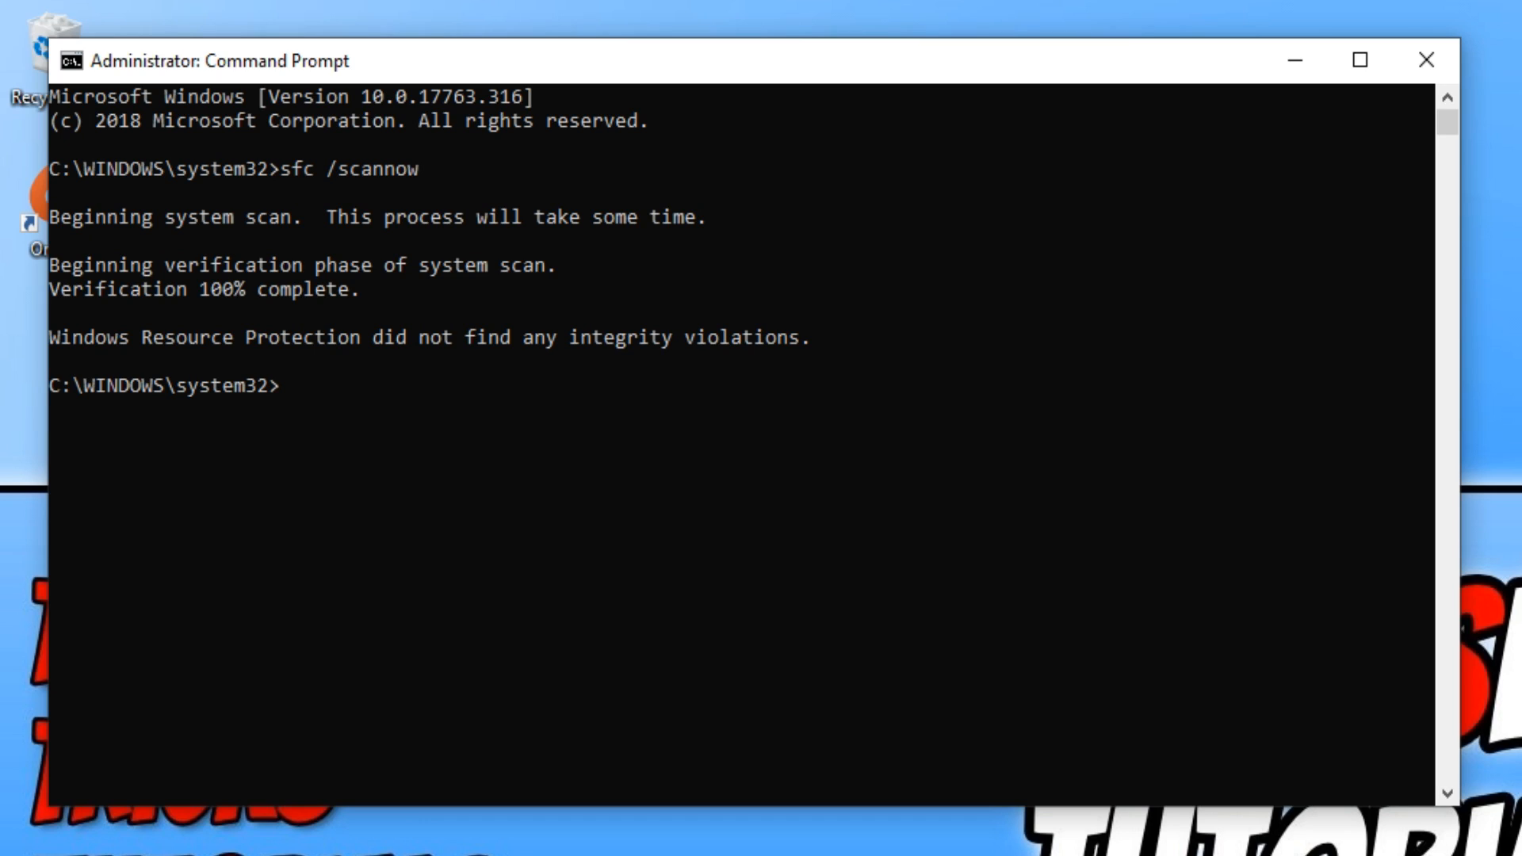
Enter netsh winsock reset at the next prompt after the clean scan.
type("netsh")
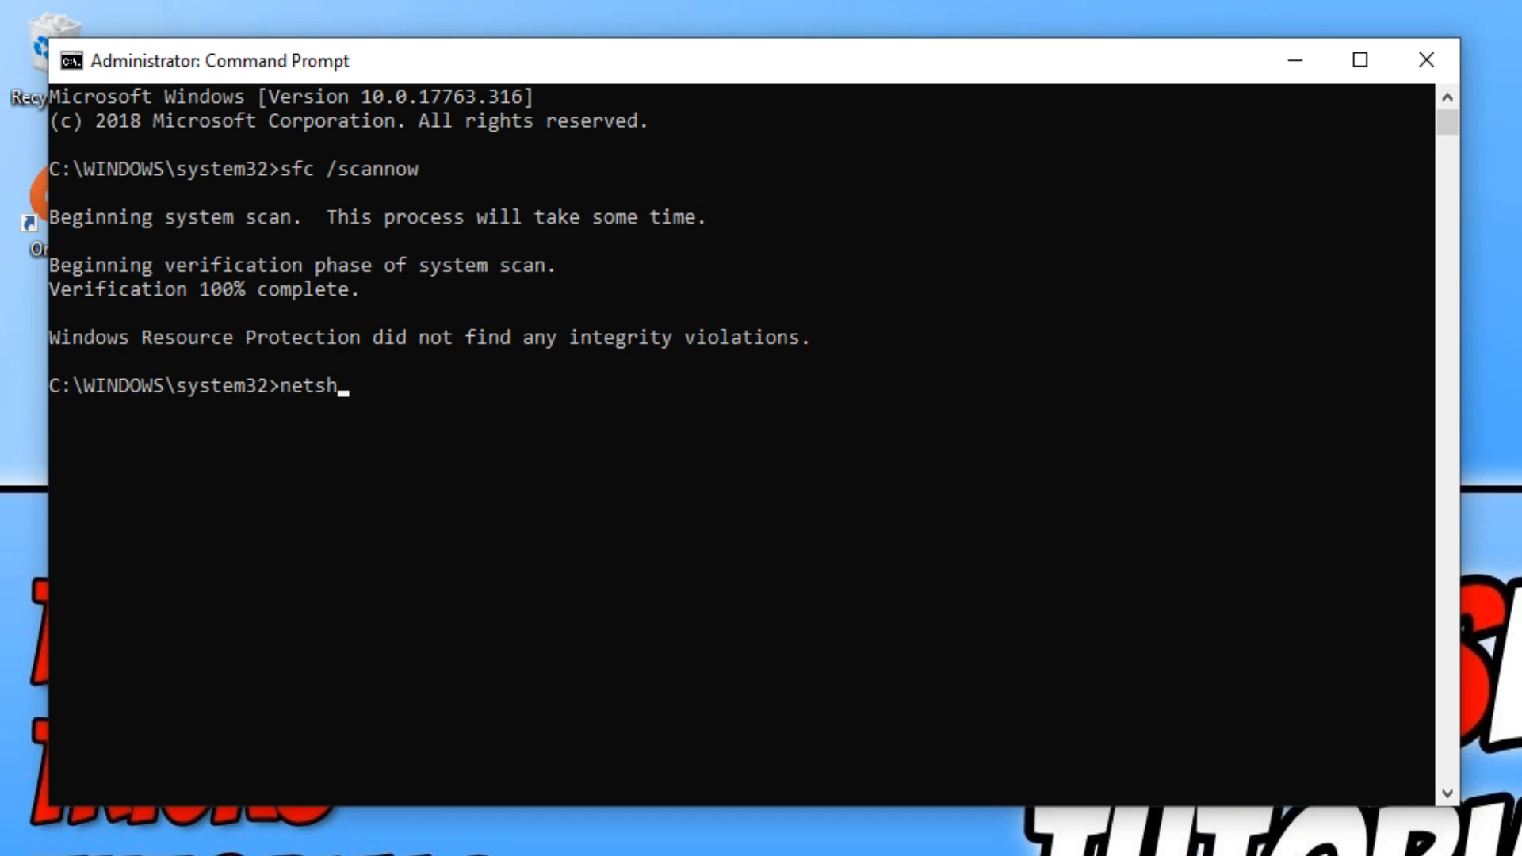
type("winsock res")
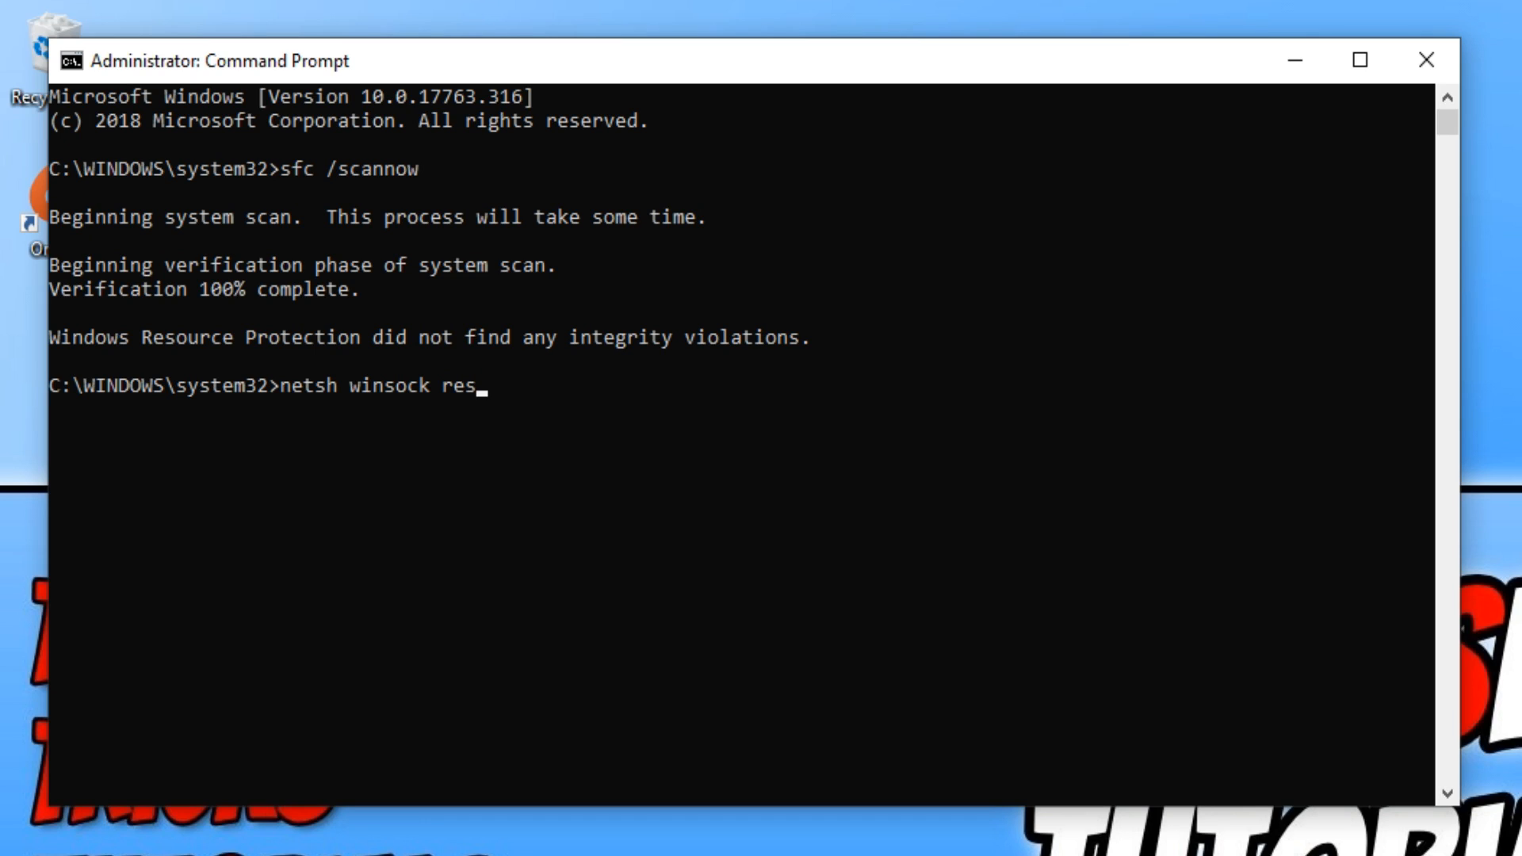
type("et")
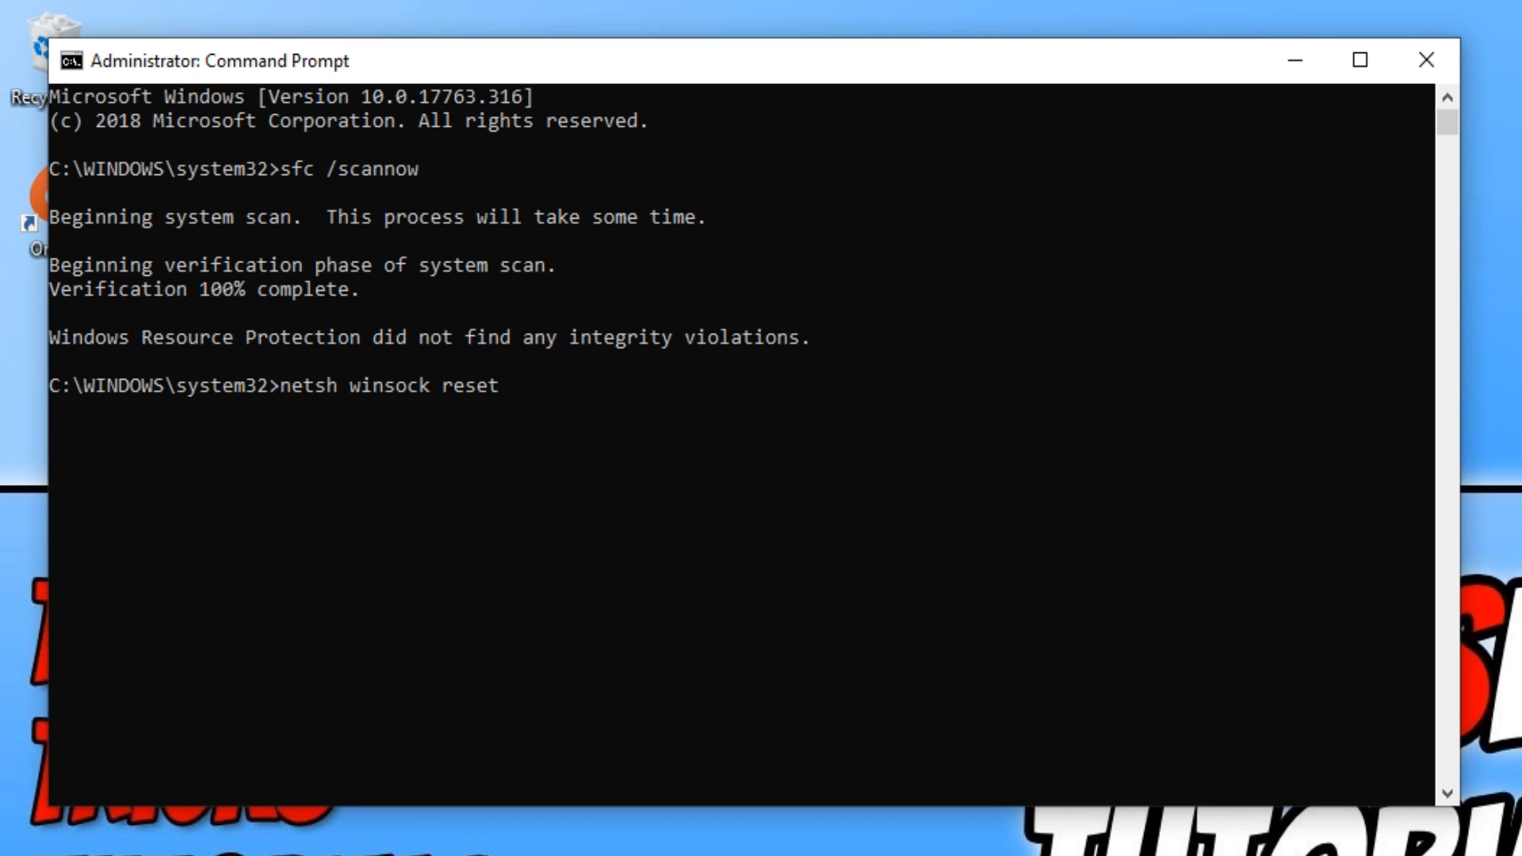